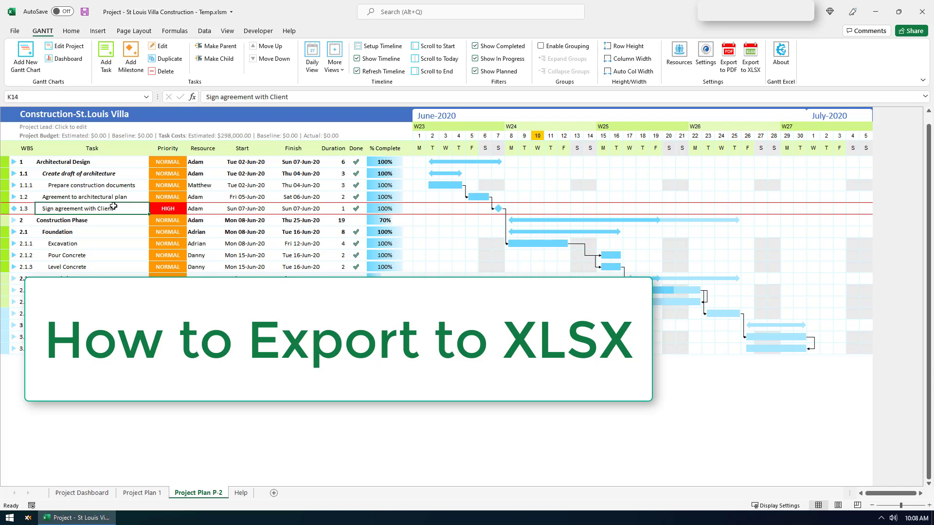
pyautogui.moveTo(115, 208)
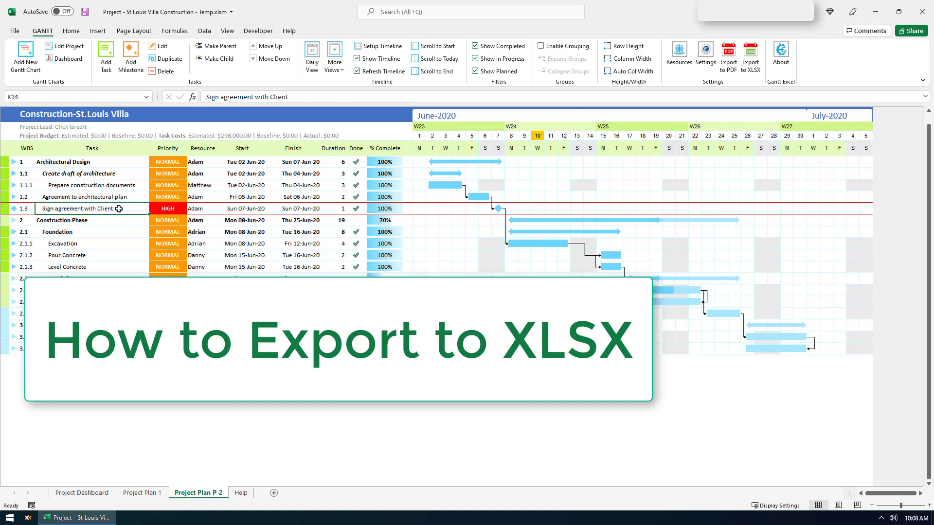
pyautogui.moveTo(728, 97)
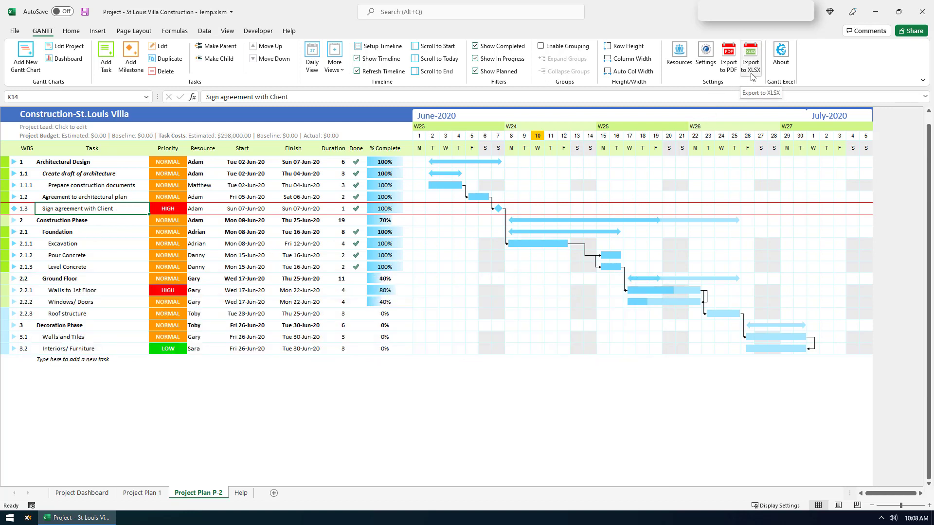
pyautogui.moveTo(200, 501)
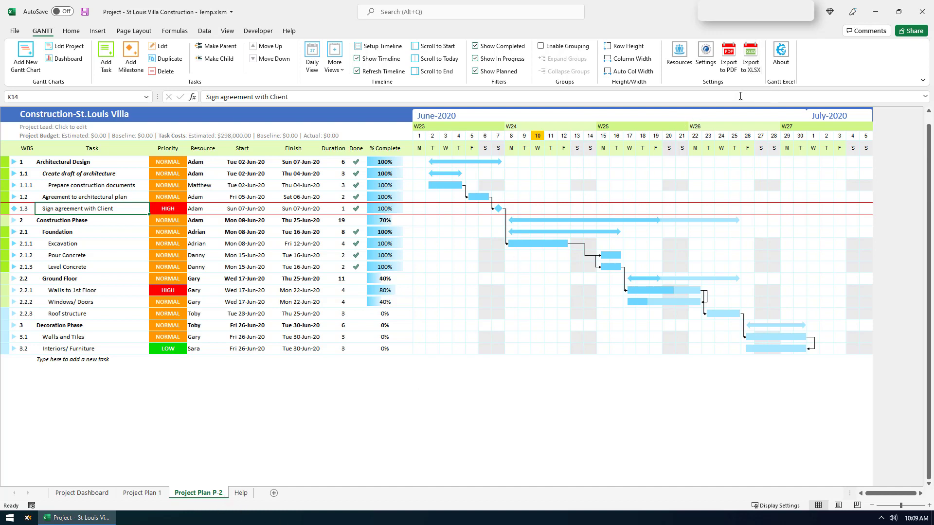
pyautogui.moveTo(751, 56)
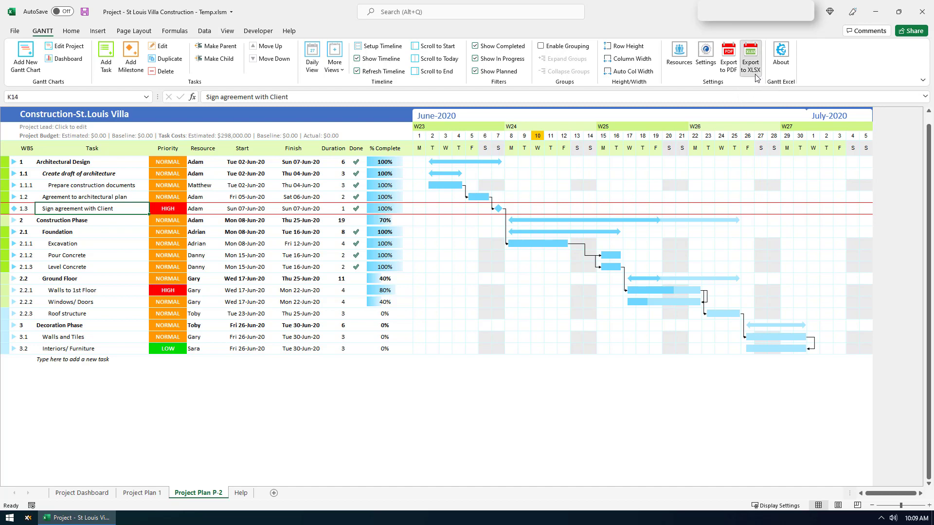
# Export the St.Louis Villa plan to XLSX in the 1-Export folder and agree to open it.
pyautogui.click(750, 56)
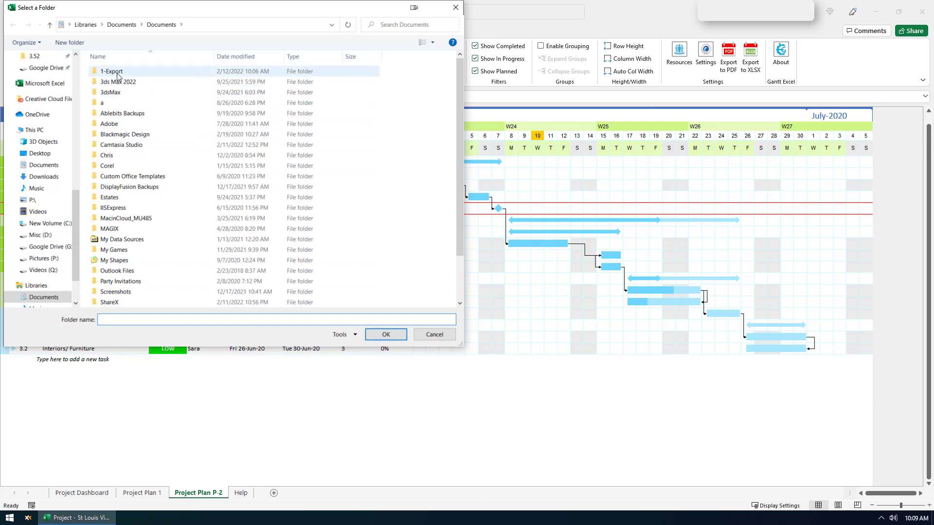
pyautogui.doubleClick(112, 71)
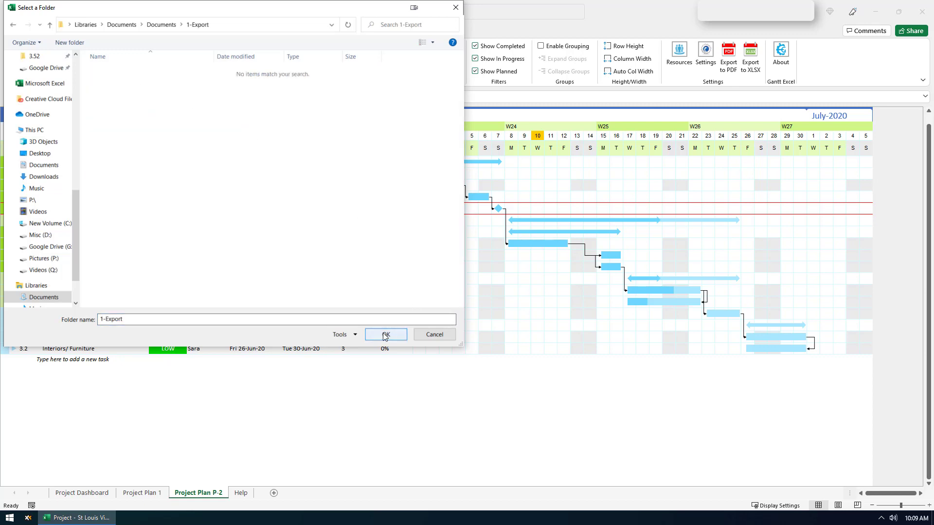
pyautogui.click(385, 333)
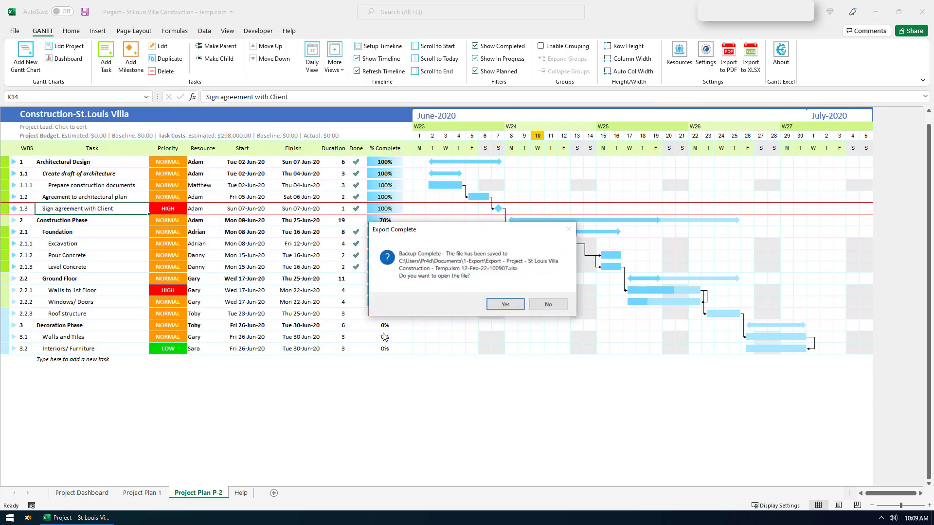
pyautogui.moveTo(428, 256)
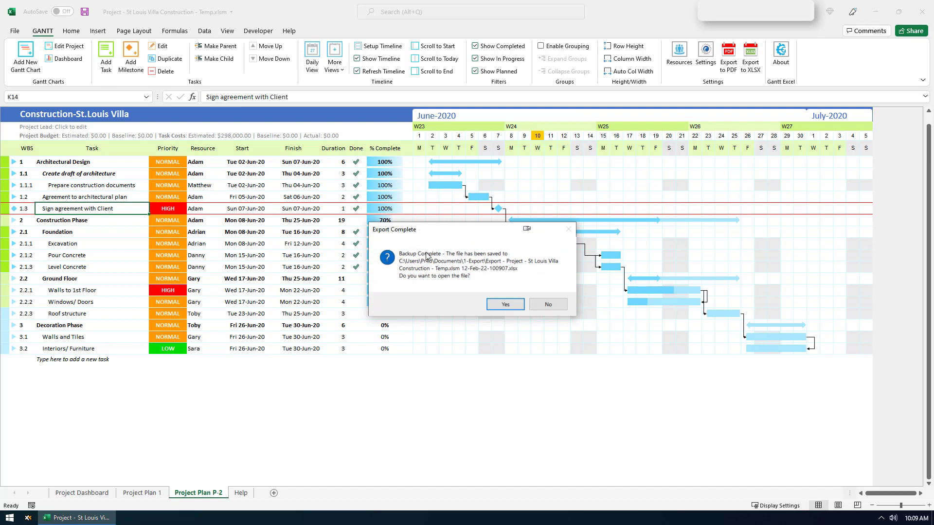
pyautogui.moveTo(510, 260)
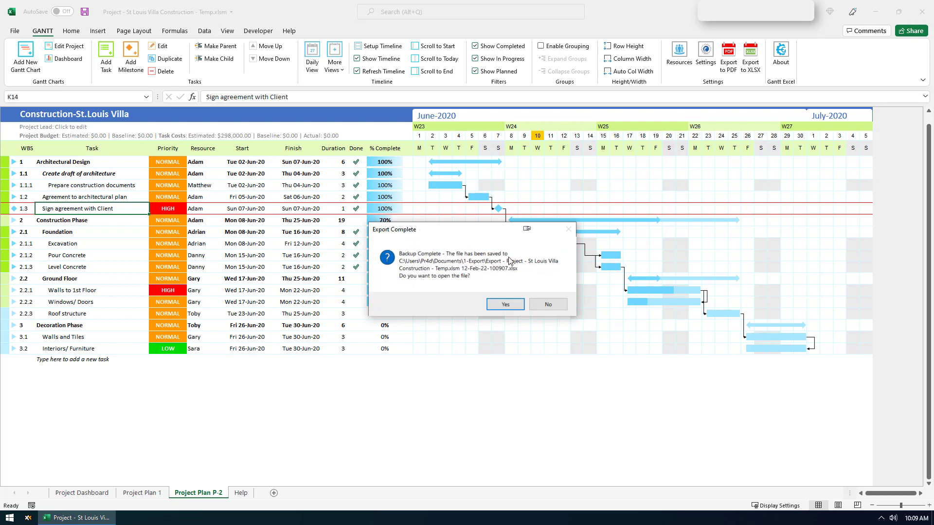
pyautogui.moveTo(503, 279)
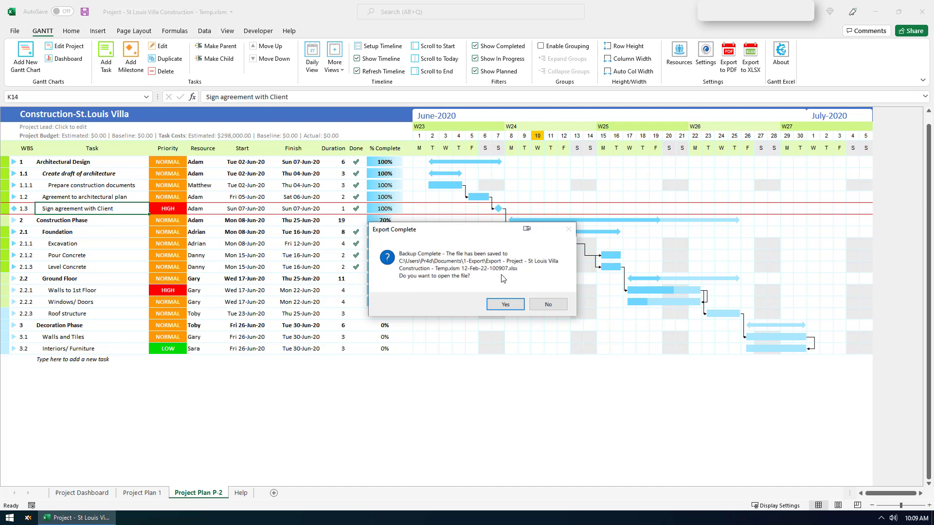
pyautogui.moveTo(504, 304)
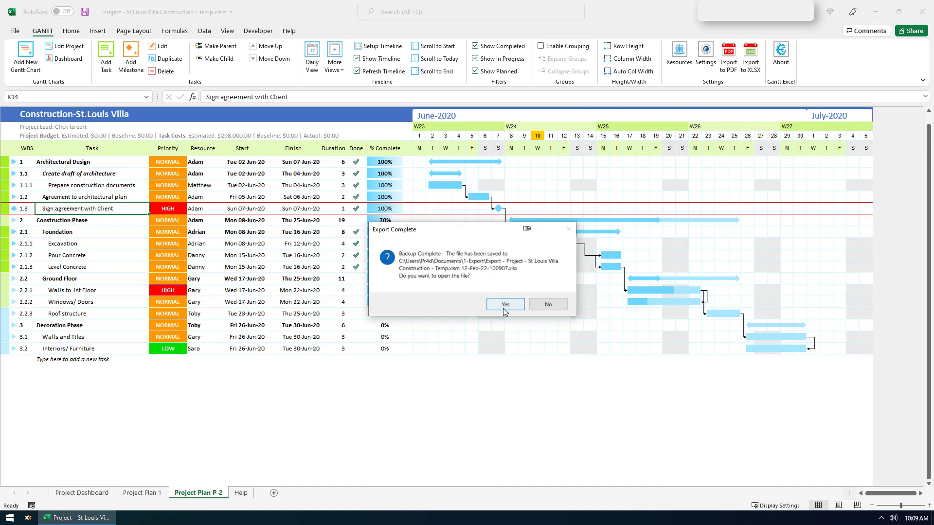
pyautogui.click(546, 304)
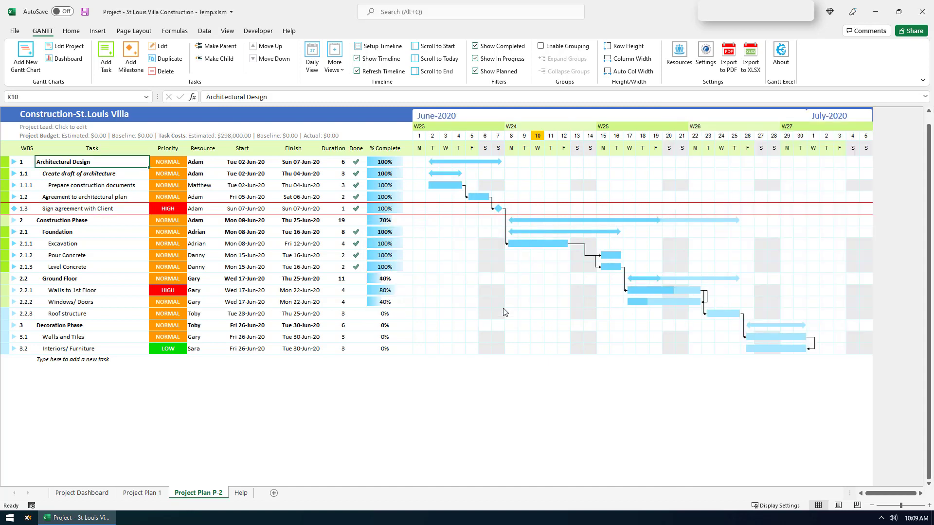
# Leave the exported copy and return to the original Gantt workbook's Project Plan P-2 sheet.
pyautogui.click(751, 56)
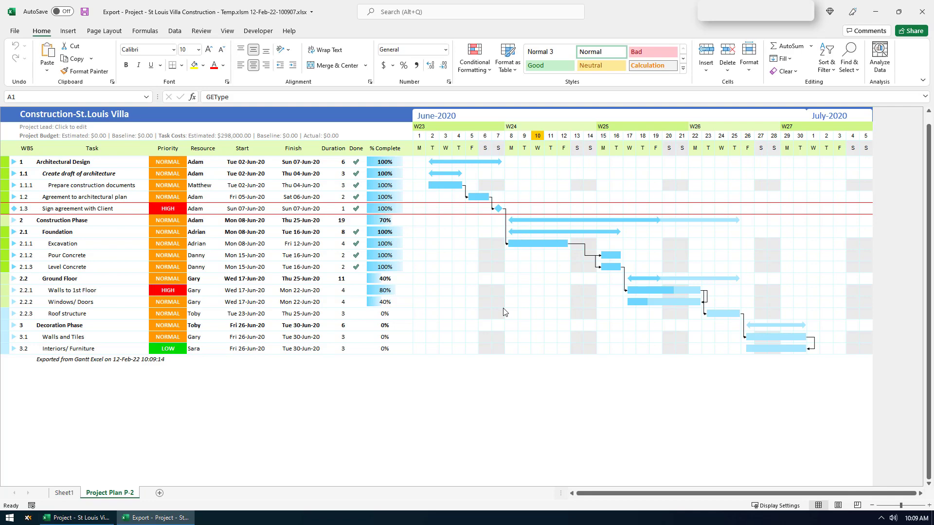
pyautogui.moveTo(101, 359)
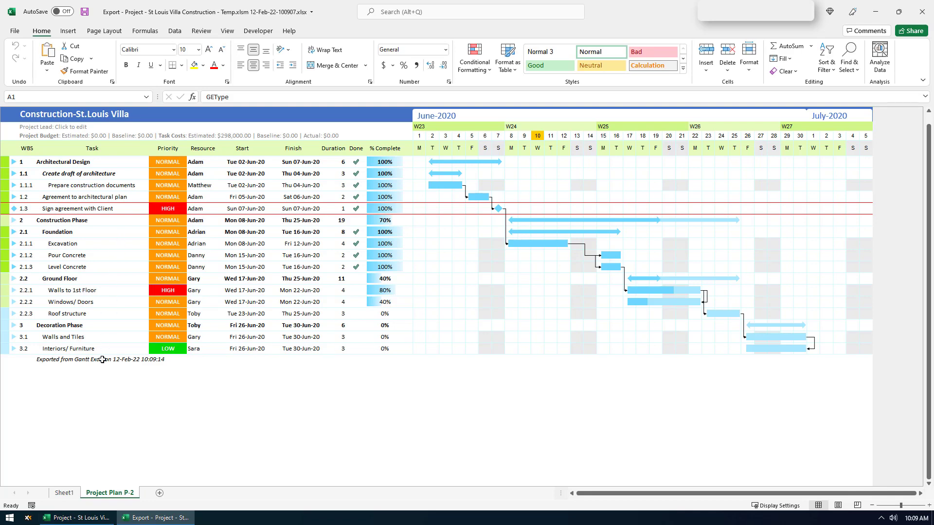
pyautogui.moveTo(79, 366)
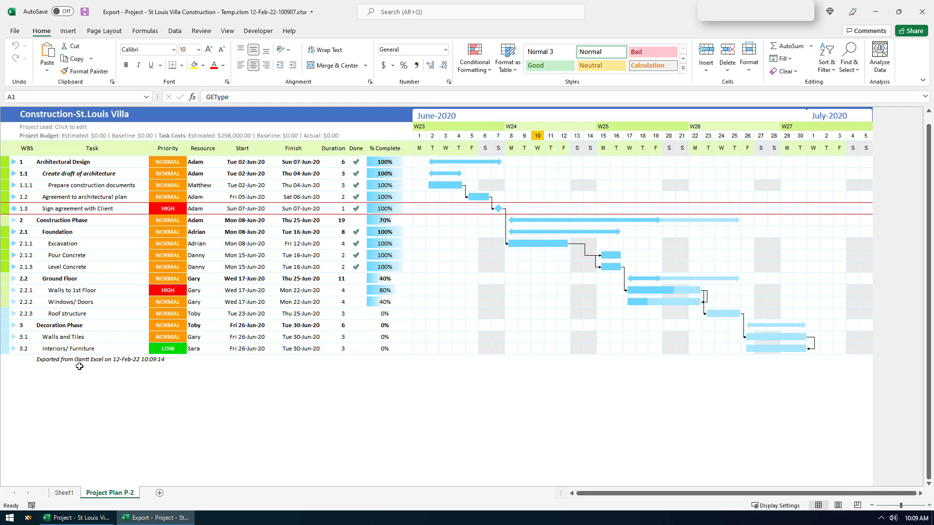
pyautogui.moveTo(125, 502)
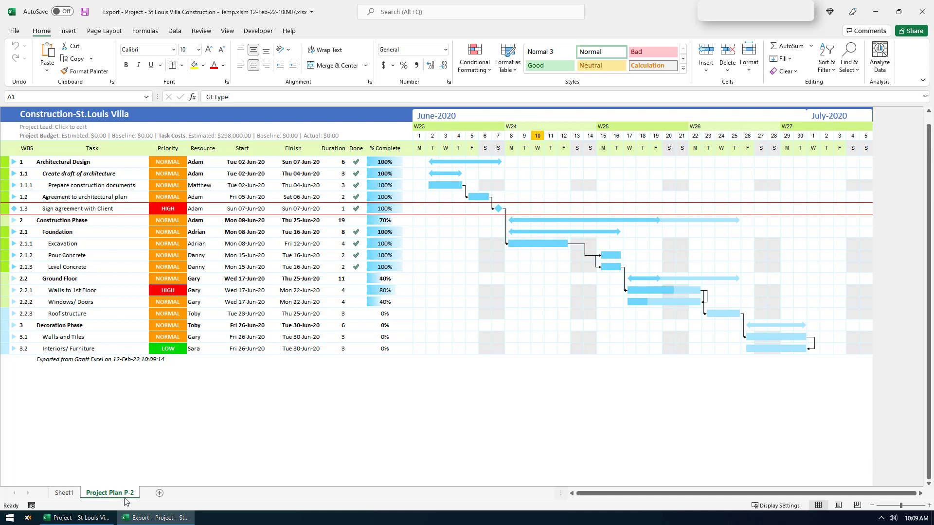
pyautogui.moveTo(95, 366)
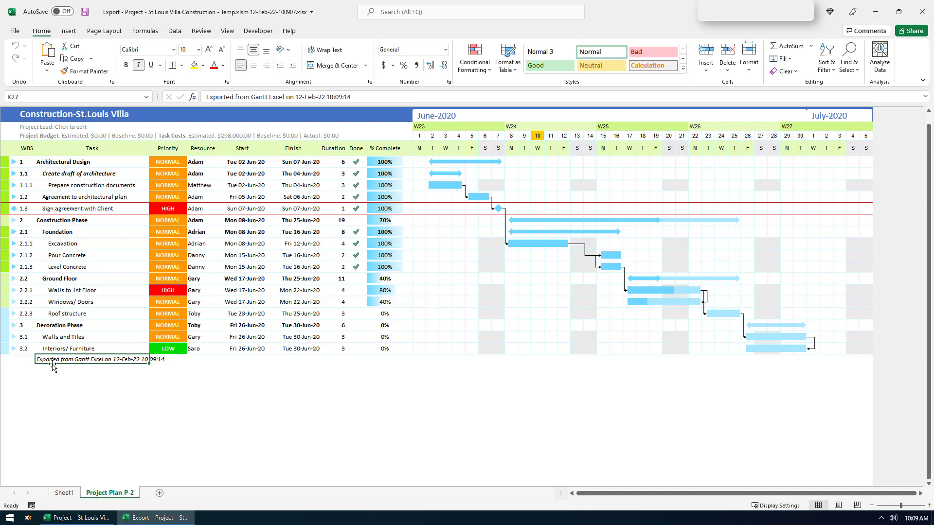
pyautogui.moveTo(106, 366)
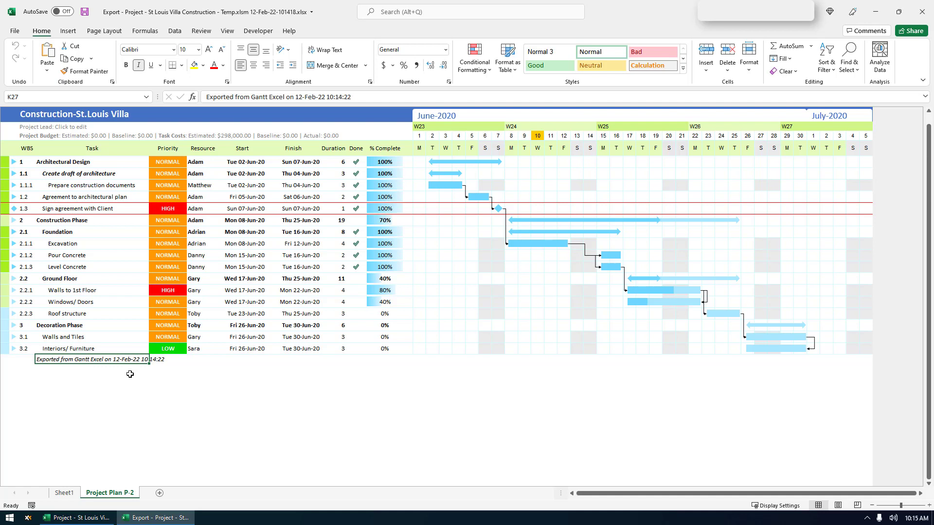
pyautogui.moveTo(166, 379)
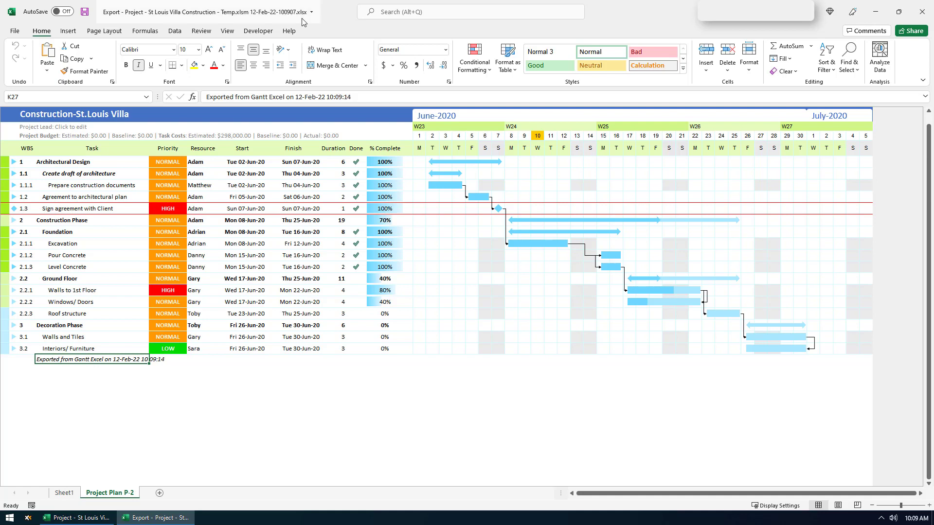
pyautogui.moveTo(895, 19)
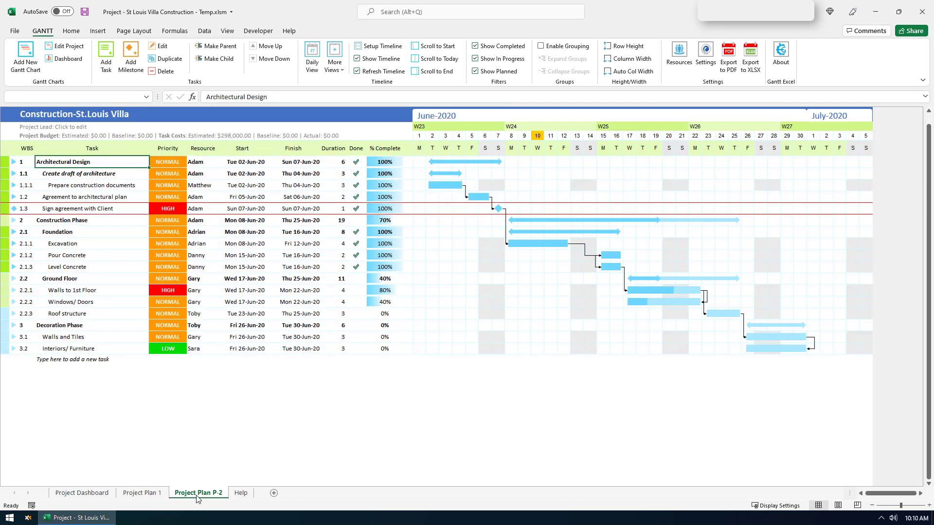
pyautogui.moveTo(449, 102)
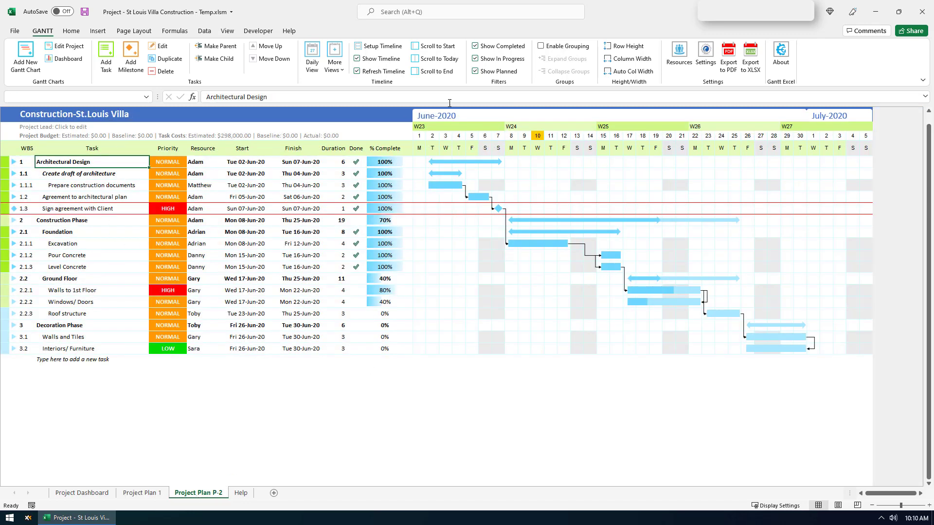
# Start an XLSX export of the project plans from the Settings Projects tab.
pyautogui.click(704, 55)
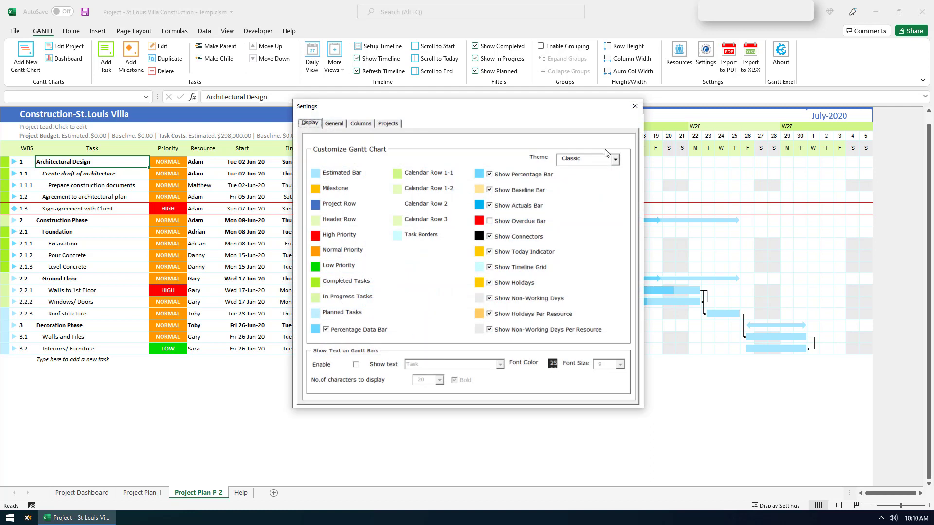
pyautogui.click(388, 124)
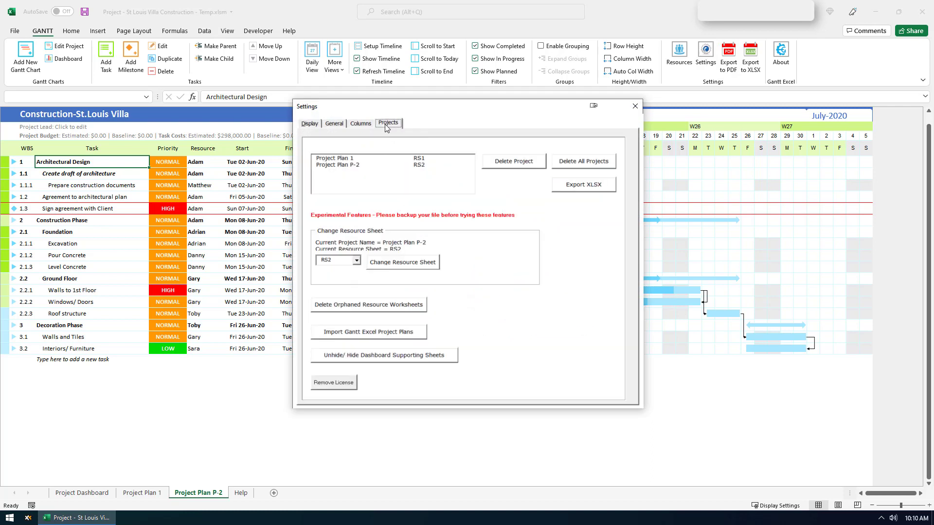
pyautogui.moveTo(593, 198)
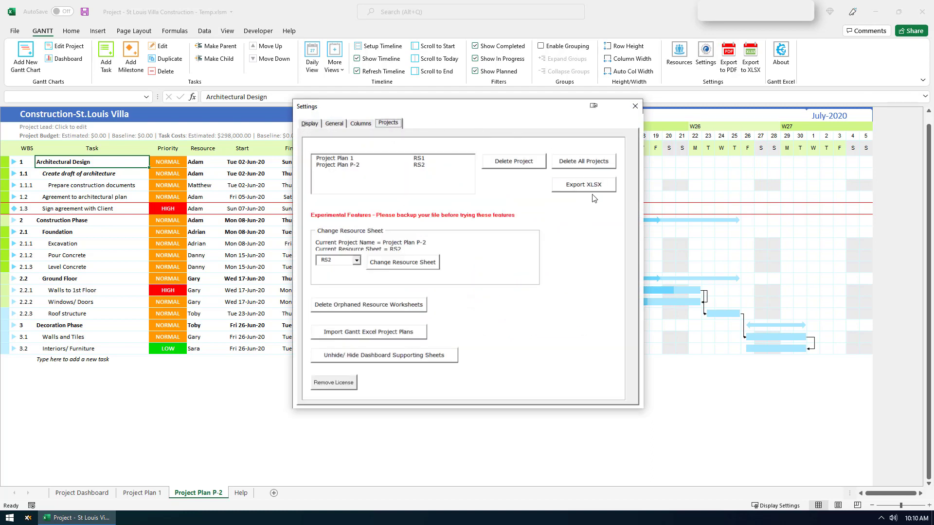
pyautogui.click(583, 184)
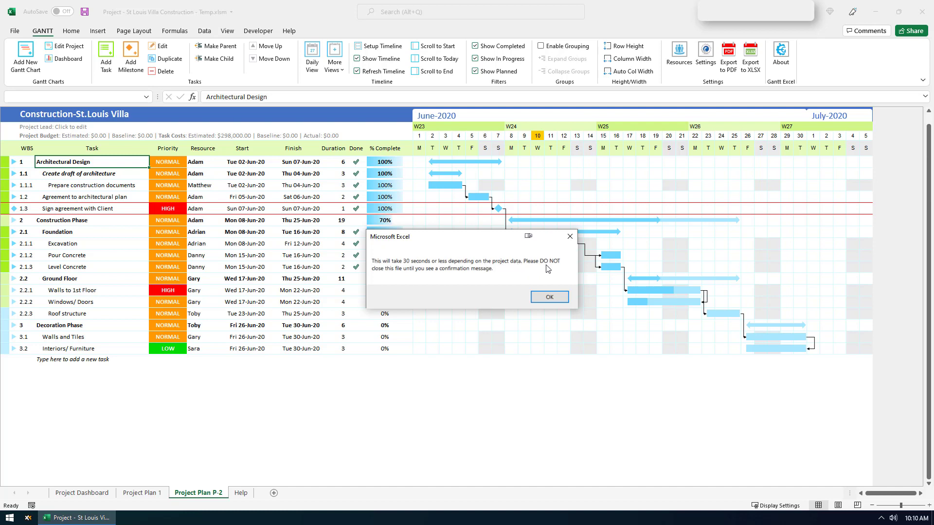
pyautogui.moveTo(484, 275)
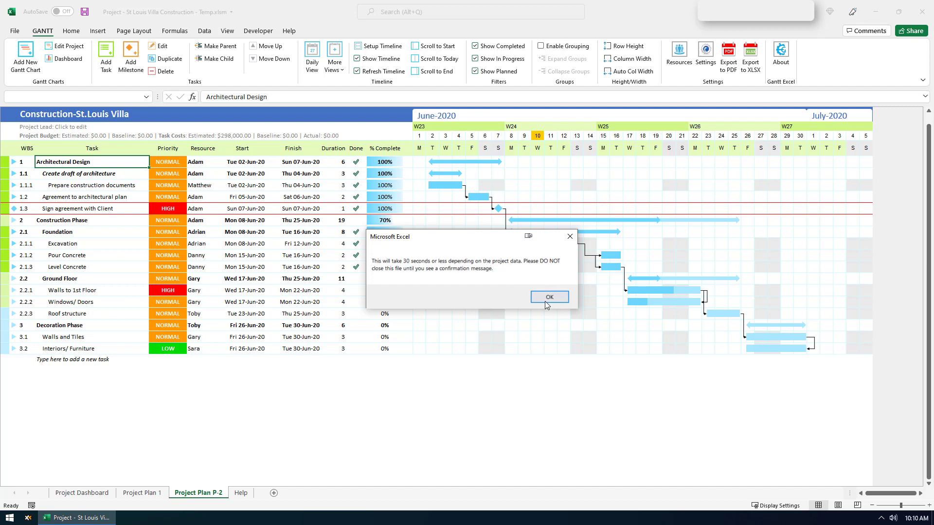
# Acknowledge the notice, save the export into 1-Export and choose to open the file.
pyautogui.click(548, 297)
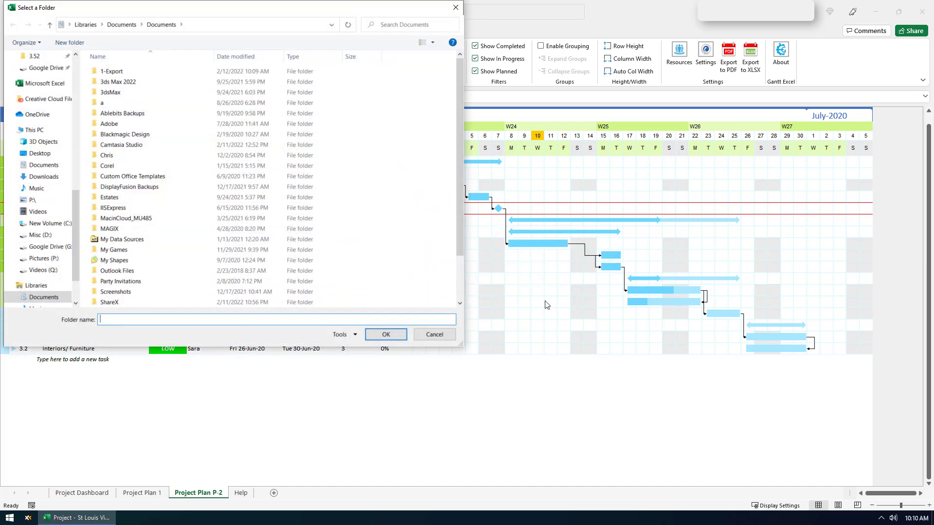
pyautogui.doubleClick(111, 71)
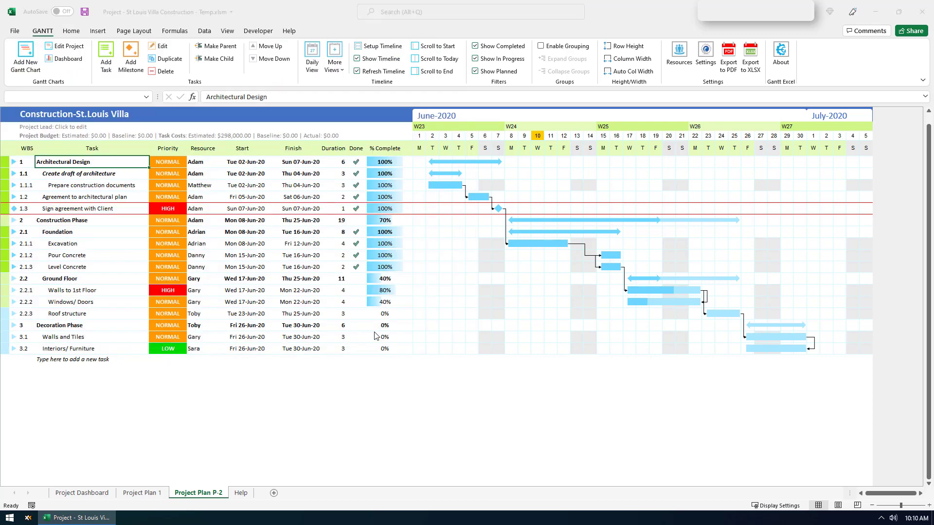
pyautogui.click(750, 56)
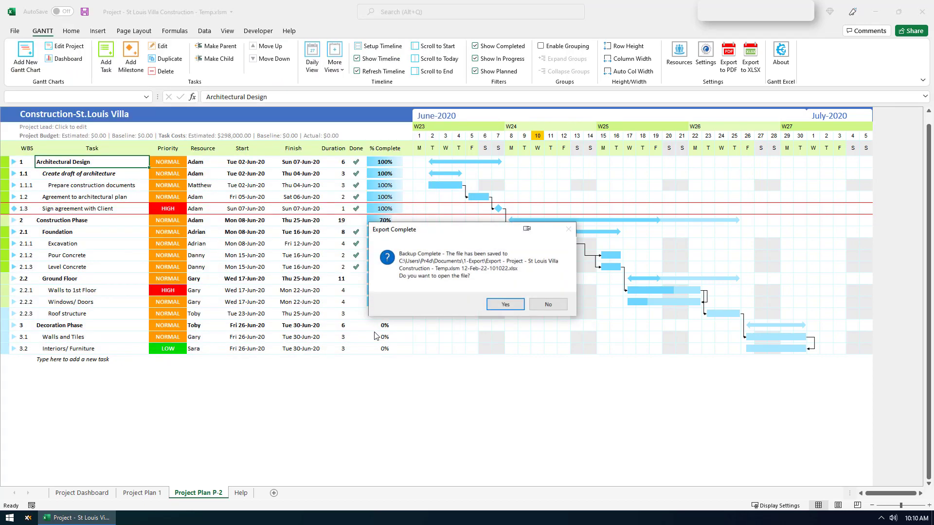
pyautogui.moveTo(465, 309)
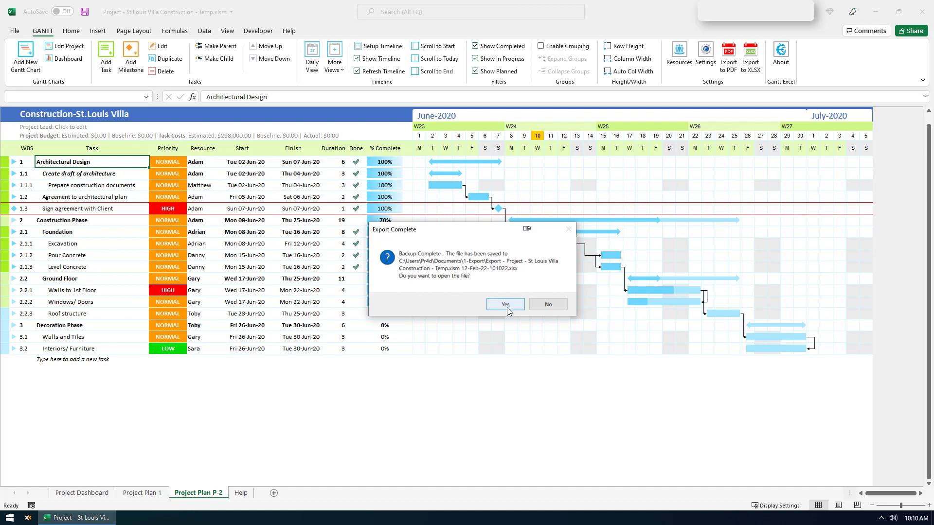
pyautogui.click(547, 303)
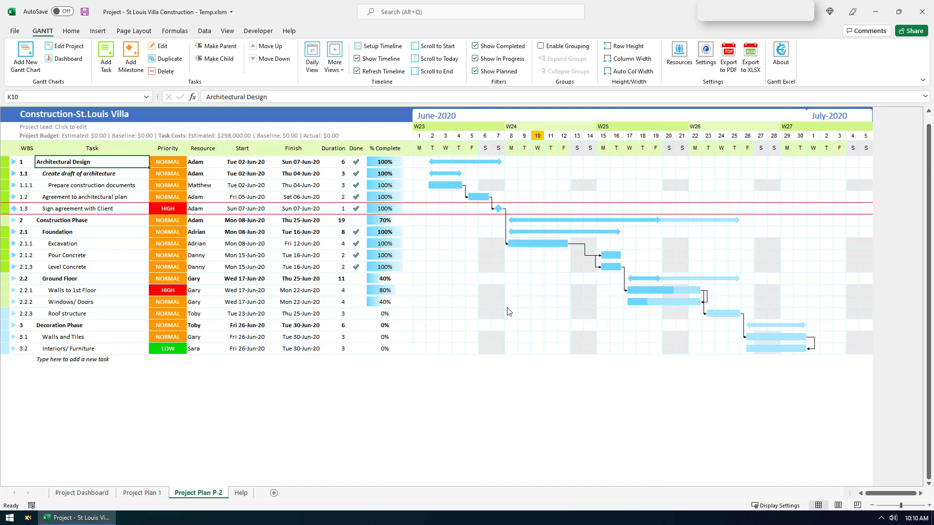
# Check Project Plan 1 and Project Plan P-2 sheets for the 'Exported from Gantt Excel on 12-Feb-22 10:10:27' stamp.
pyautogui.click(750, 57)
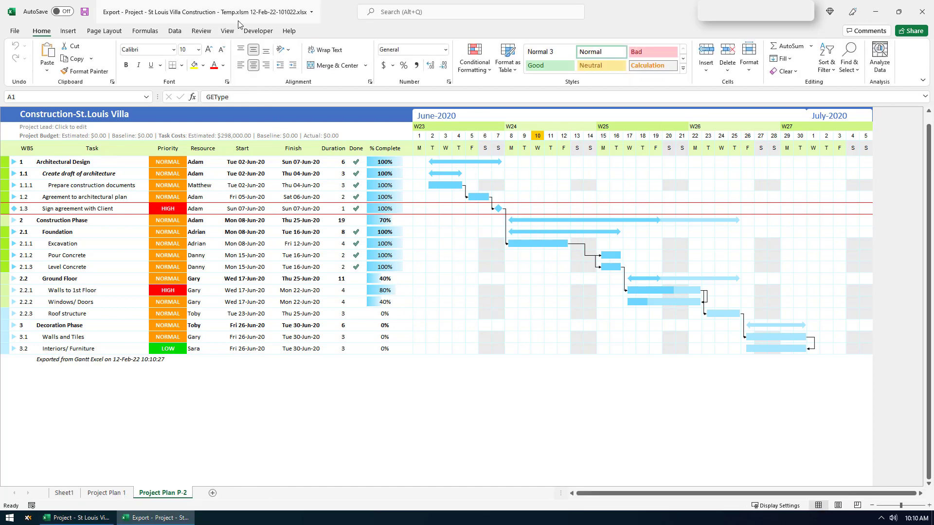
pyautogui.moveTo(306, 19)
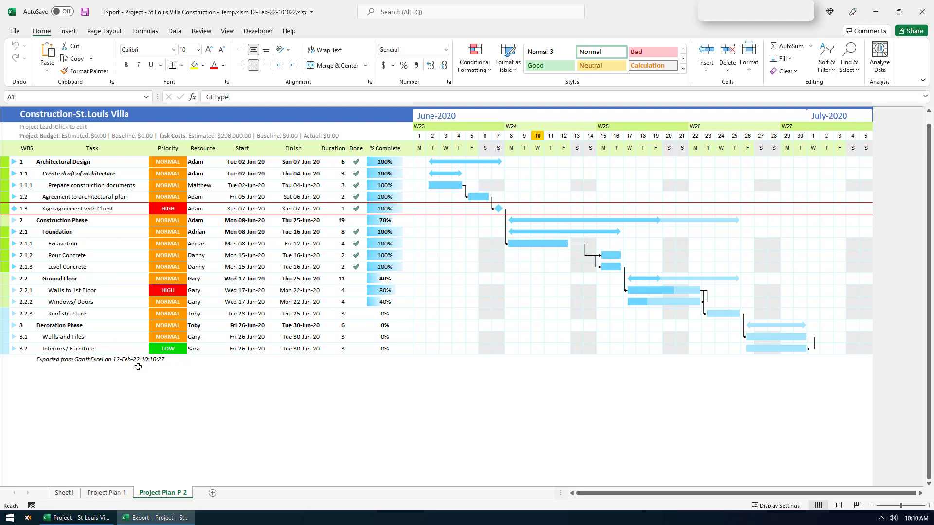
pyautogui.click(106, 492)
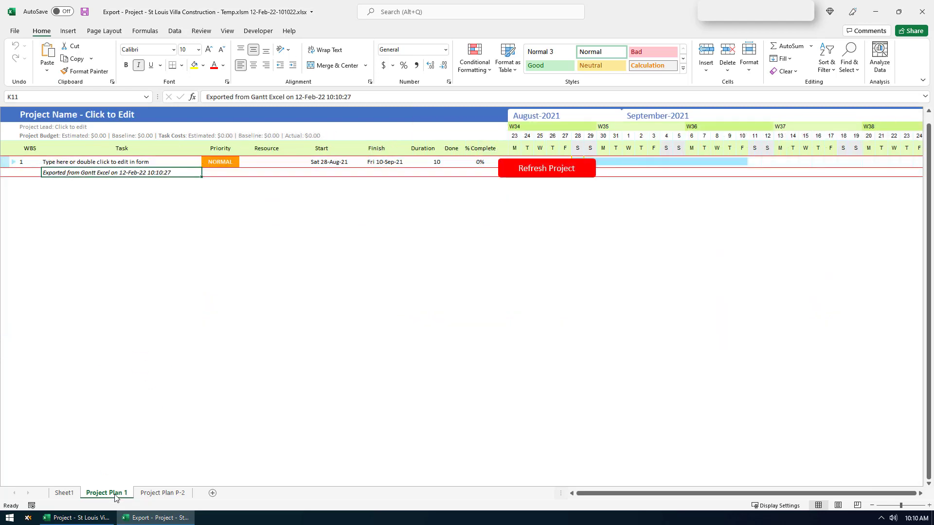
pyautogui.click(162, 492)
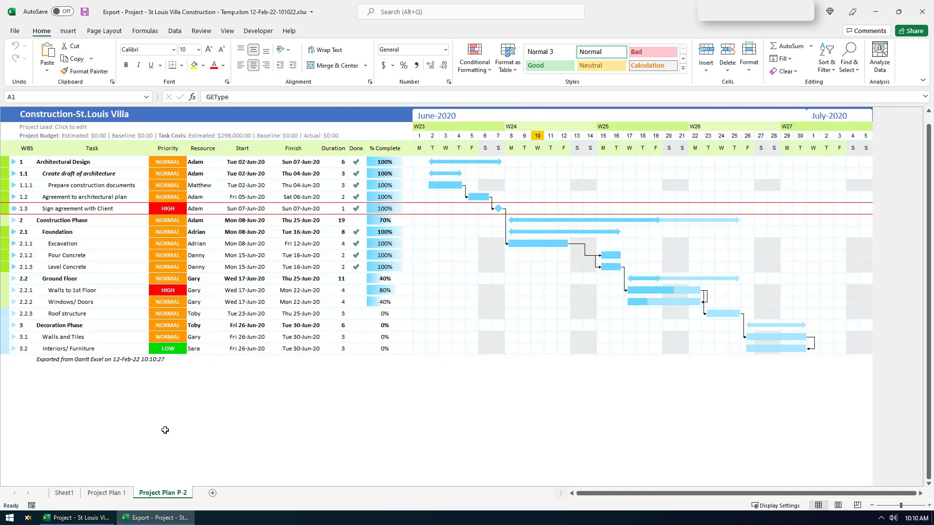
pyautogui.click(92, 359)
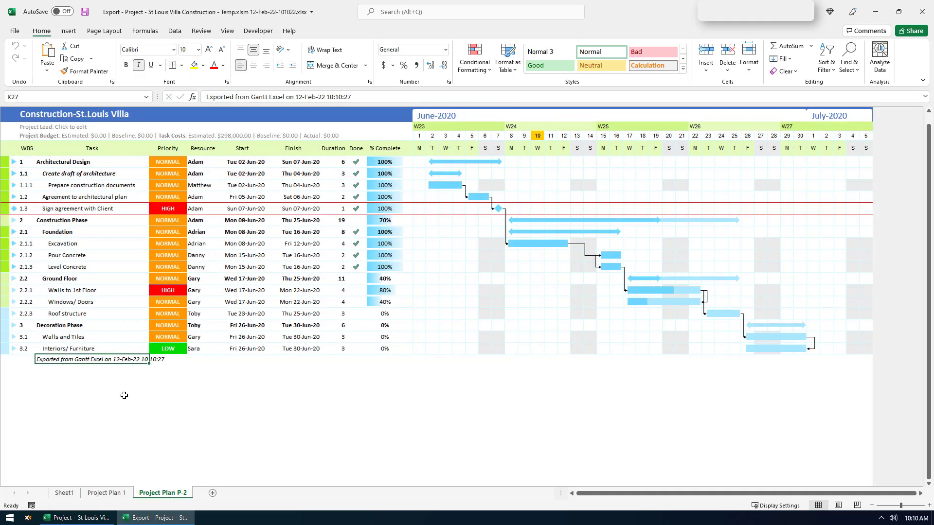